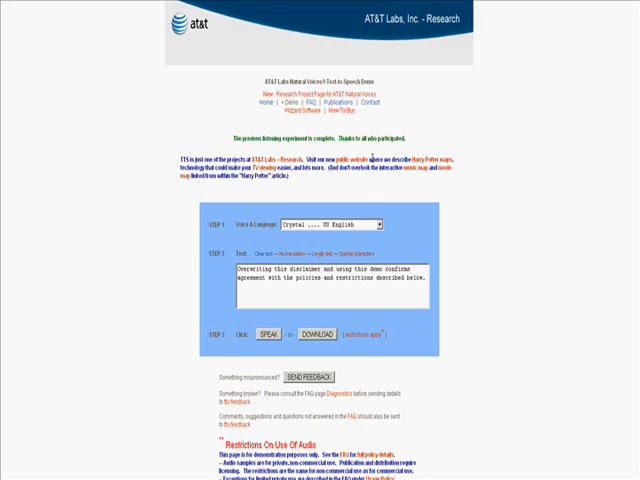
{"action": "mouse_move", "coordinate": [508, 278]}
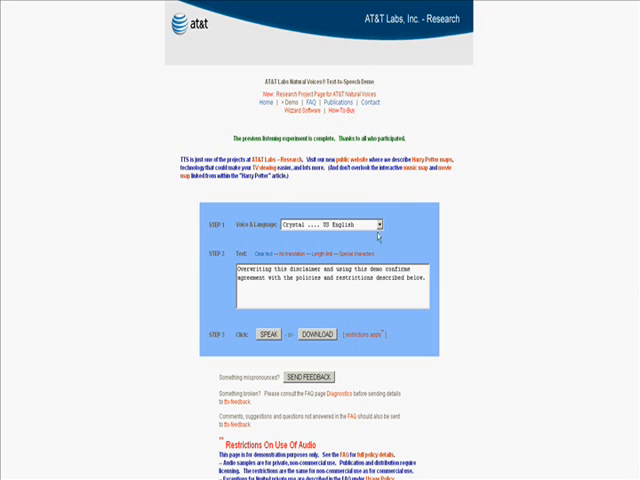
- Open the Voice & Language list of available voices
{"action": "left_click", "coordinate": [378, 224]}
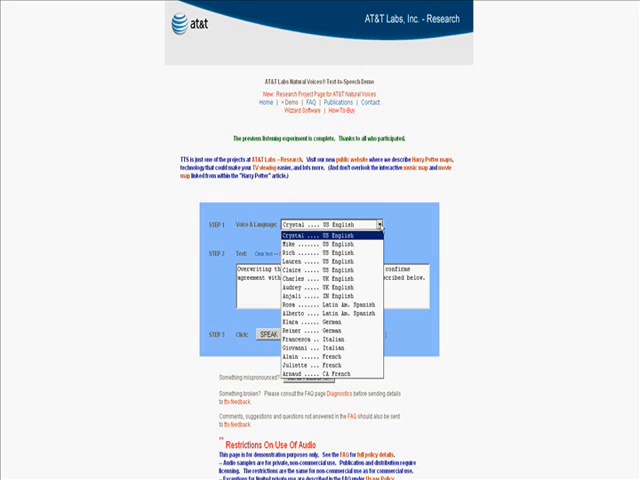
{"action": "mouse_move", "coordinate": [320, 345]}
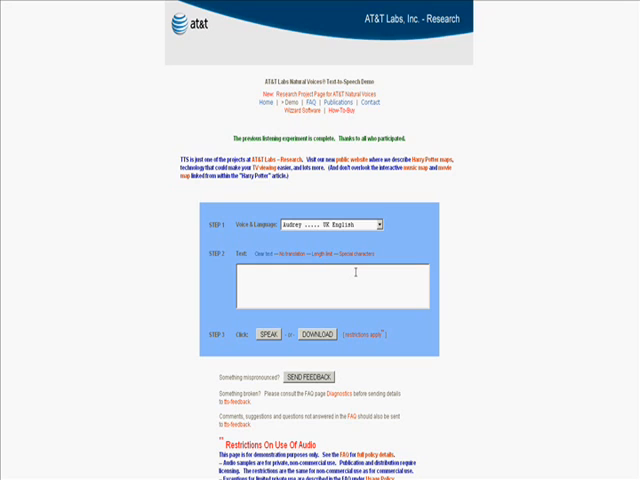
- Type 'Hey dave. Price has broken above resistance.' into the Step 2 text box
{"action": "type", "text": "Hey da"}
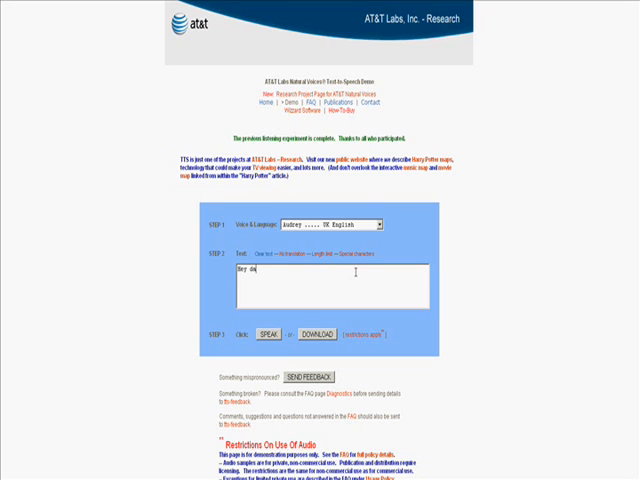
{"action": "type", "text": "ve"}
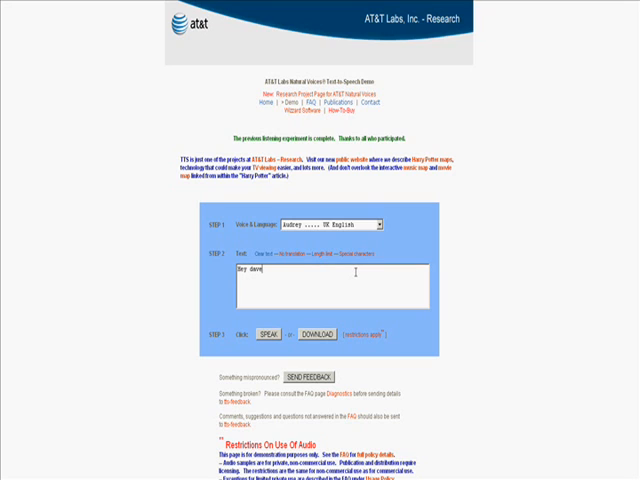
{"action": "type", "text": "."}
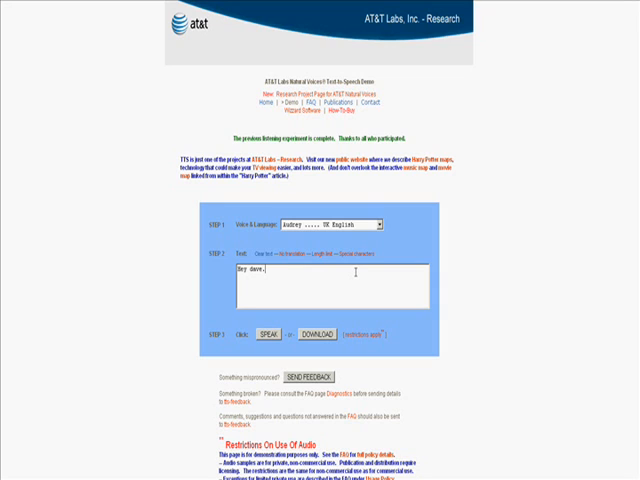
{"action": "type", "text": "Pri"}
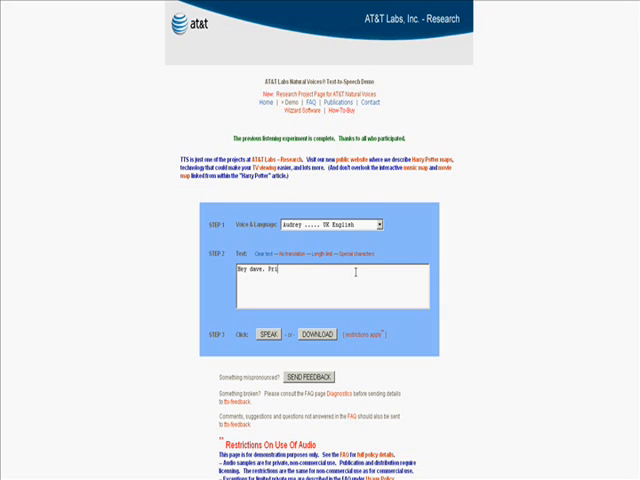
{"action": "type", "text": "ce has been"}
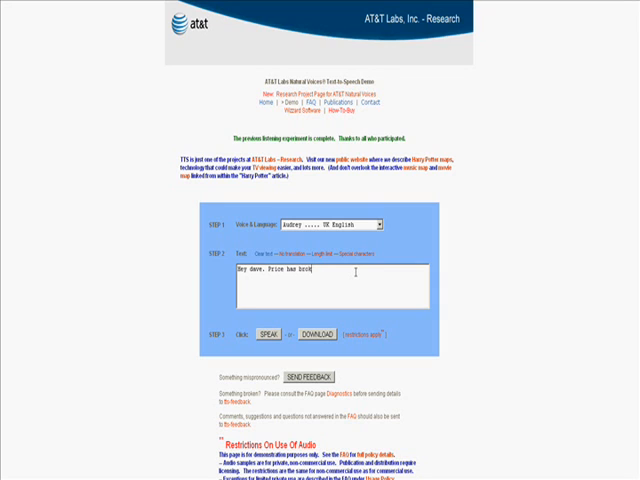
{"action": "type", "text": "ken above d"}
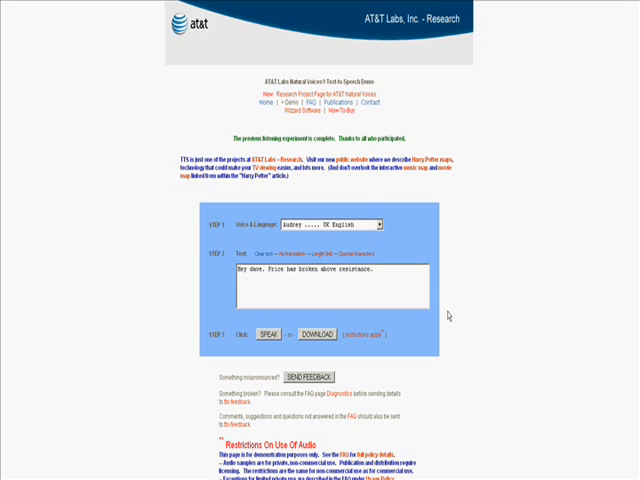
{"action": "mouse_move", "coordinate": [272, 340]}
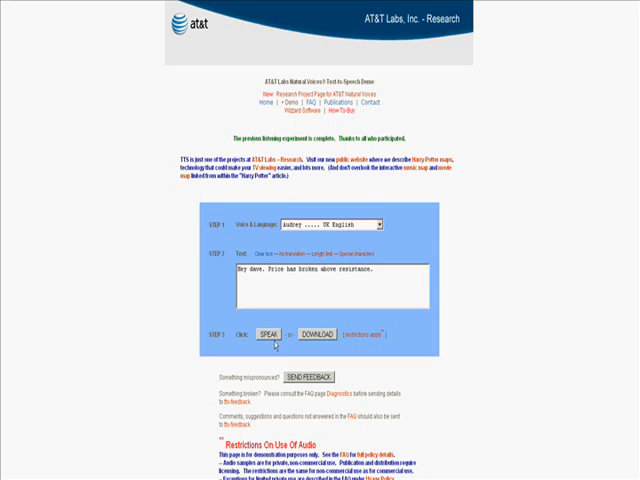
{"action": "left_click", "coordinate": [387, 222]}
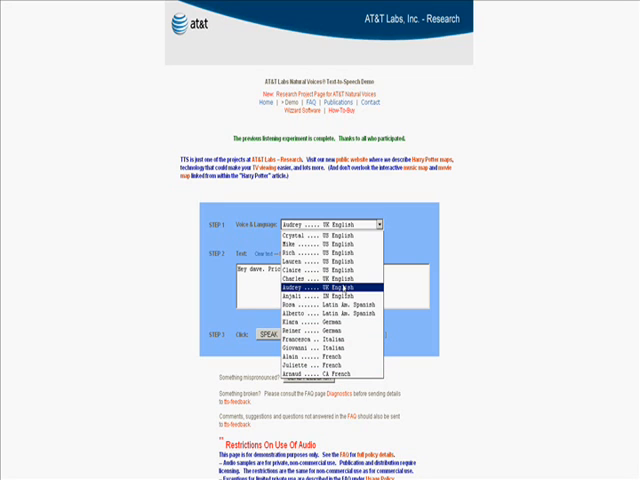
{"action": "left_click", "coordinate": [322, 289]}
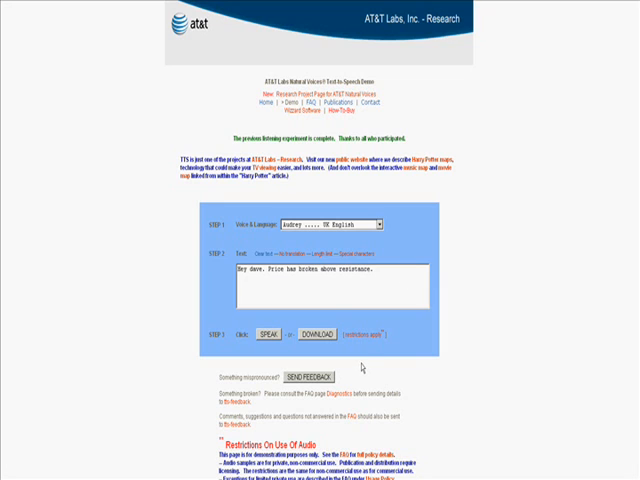
{"action": "mouse_move", "coordinate": [380, 415]}
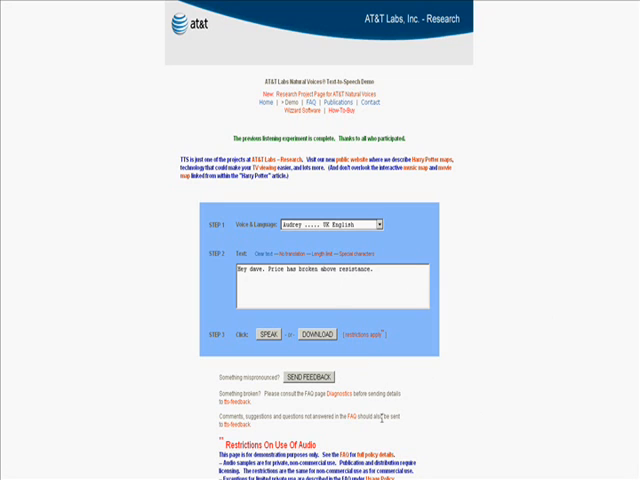
- Generate the alert audio via DOWNLOAD and choose Save Link As on the audio link
{"action": "left_click", "coordinate": [311, 331]}
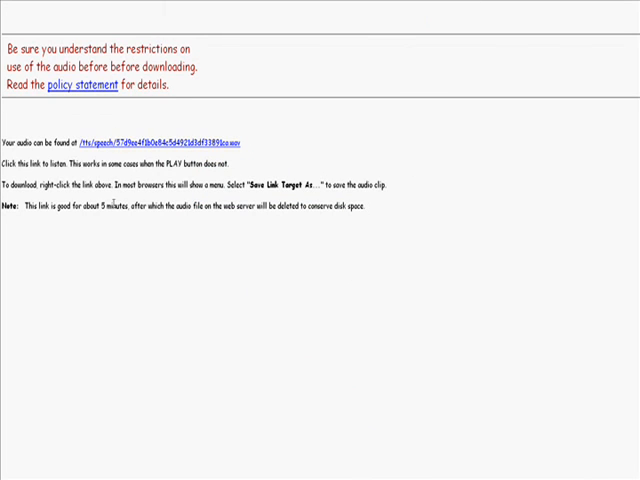
{"action": "mouse_move", "coordinate": [256, 161]}
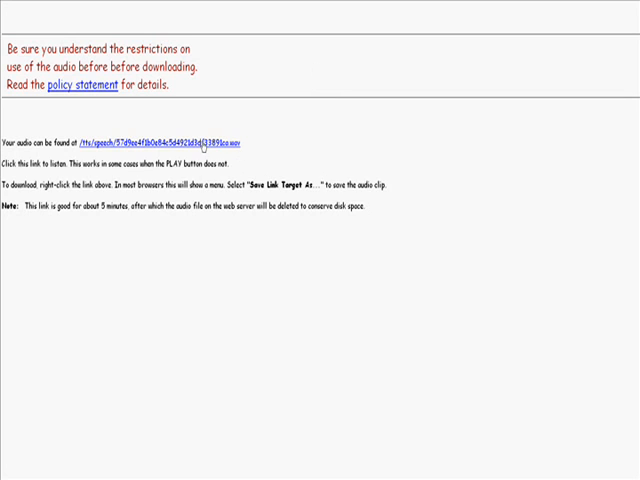
{"action": "right_click", "coordinate": [165, 141]}
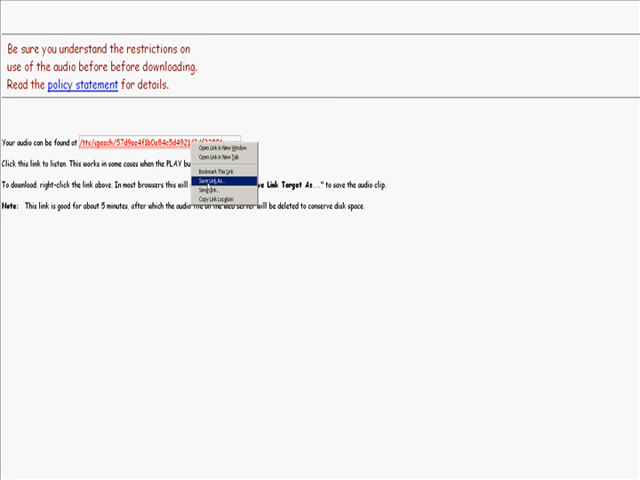
{"action": "left_click", "coordinate": [217, 179]}
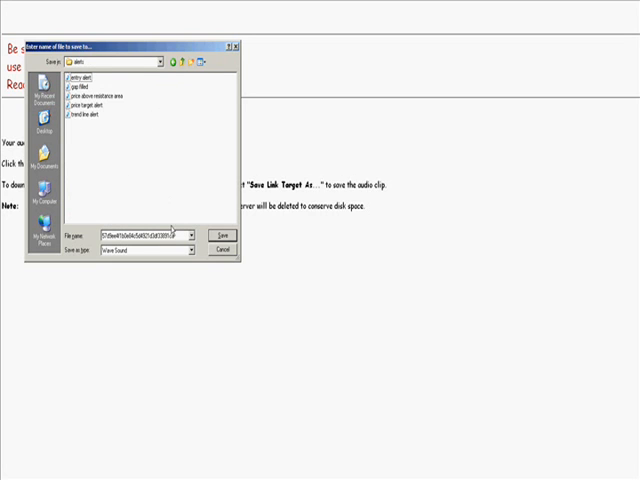
- Save the clip as 'price above resistance area.wav' in alerts, confirming the replacement
{"action": "triple_click", "coordinate": [140, 235]}
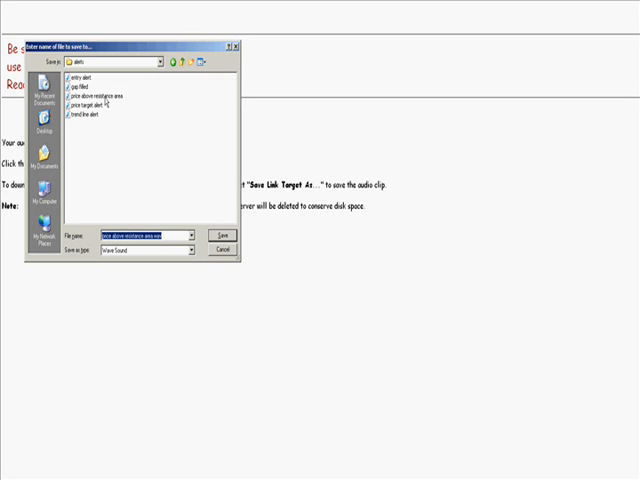
{"action": "left_click", "coordinate": [100, 97]}
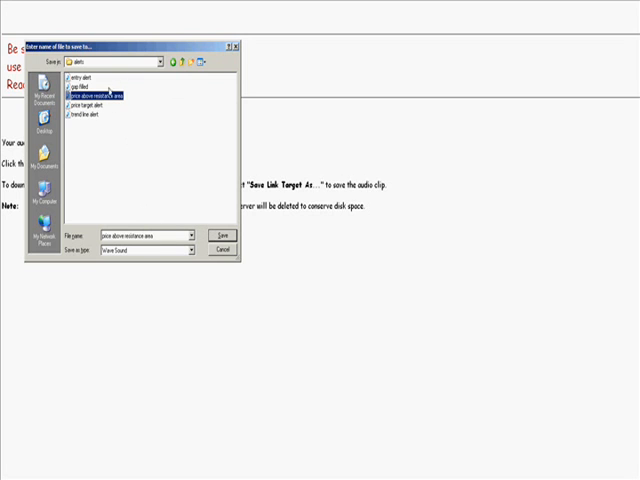
{"action": "left_click", "coordinate": [218, 236]}
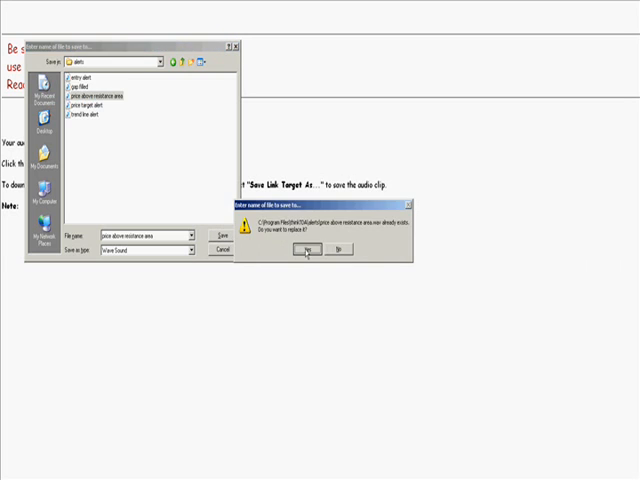
{"action": "left_click", "coordinate": [307, 250]}
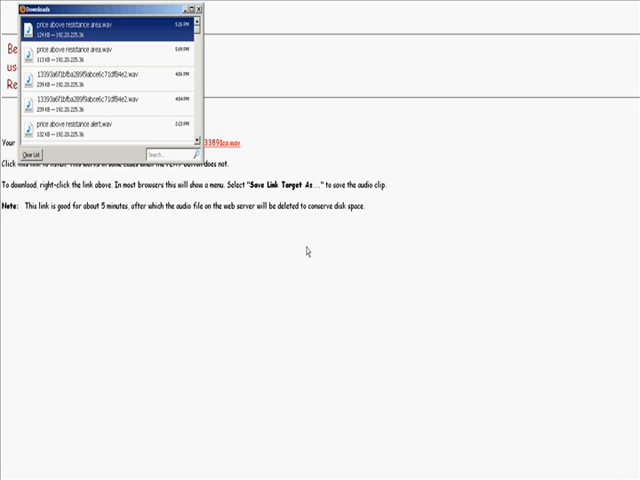
- Close the Firefox Downloads list
{"action": "left_click", "coordinate": [205, 7]}
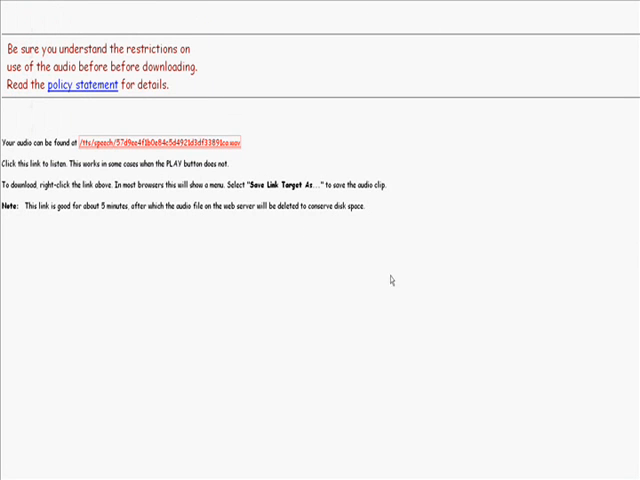
{"action": "mouse_move", "coordinate": [458, 330]}
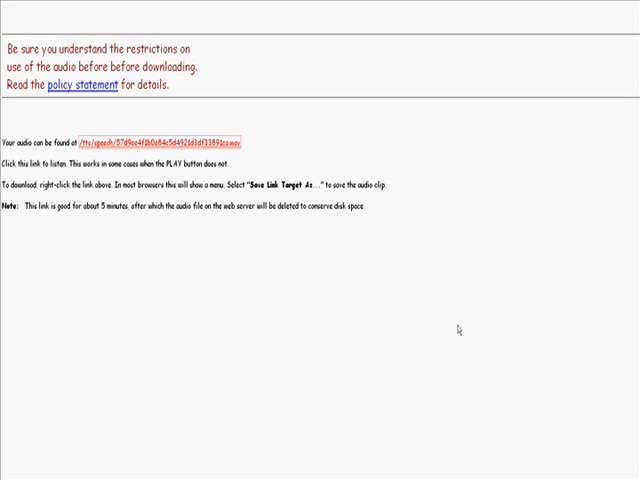
{"action": "mouse_move", "coordinate": [457, 329]}
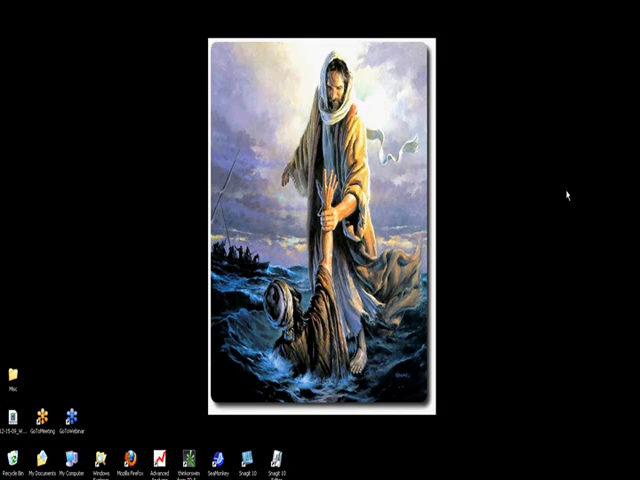
{"action": "mouse_move", "coordinate": [383, 188]}
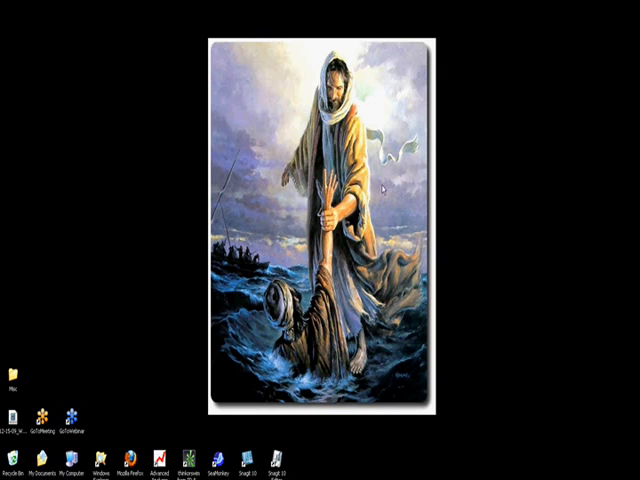
{"action": "mouse_move", "coordinate": [537, 242]}
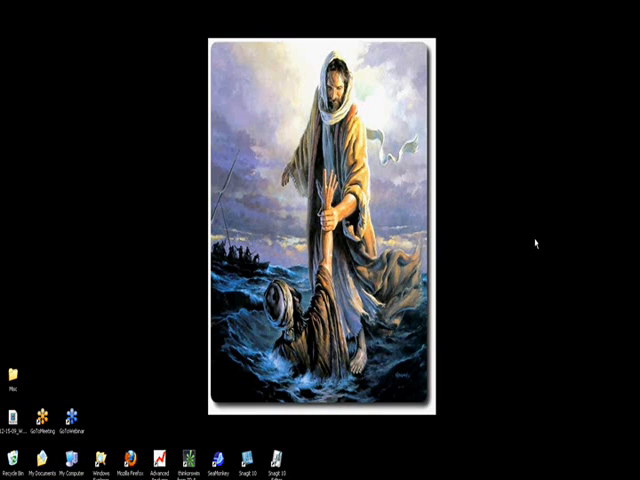
{"action": "mouse_move", "coordinate": [117, 313]}
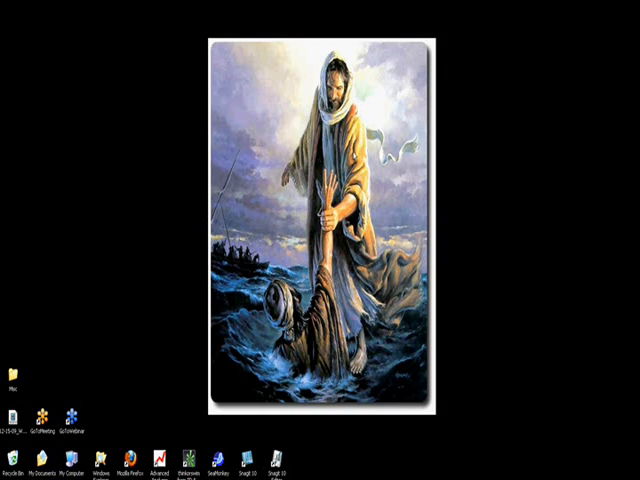
{"action": "mouse_move", "coordinate": [532, 244]}
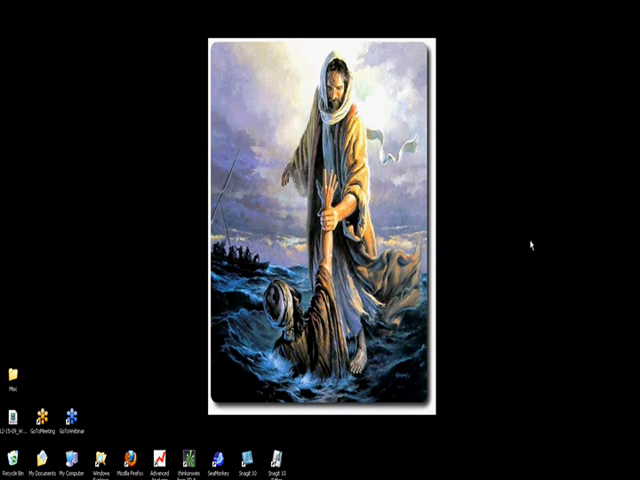